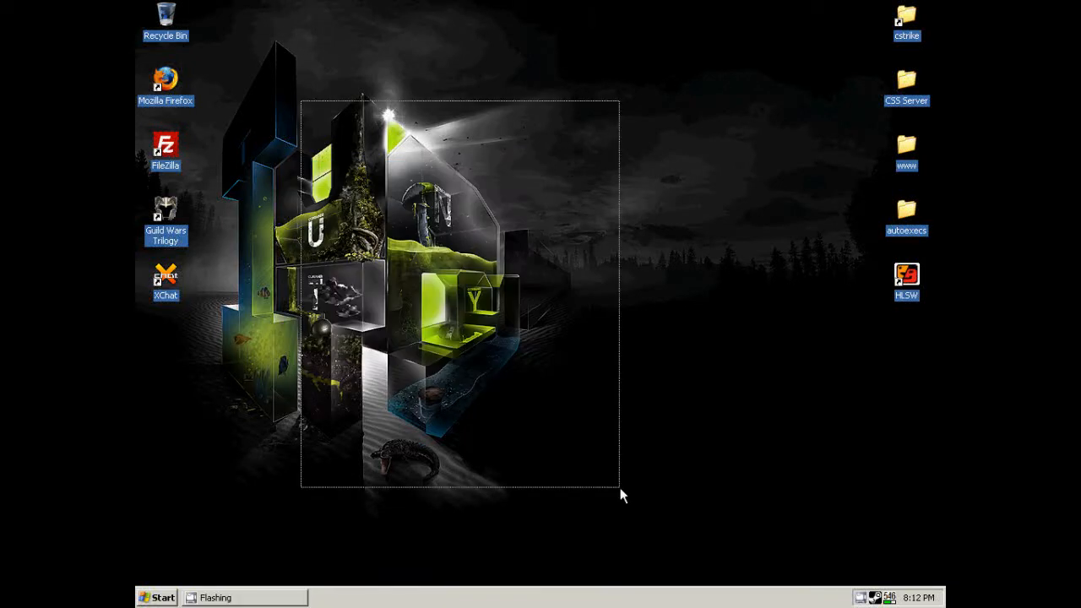
- Check the public IP at whatismyip.com and confirm it matches server address 67.166.209.211
click(155, 598)
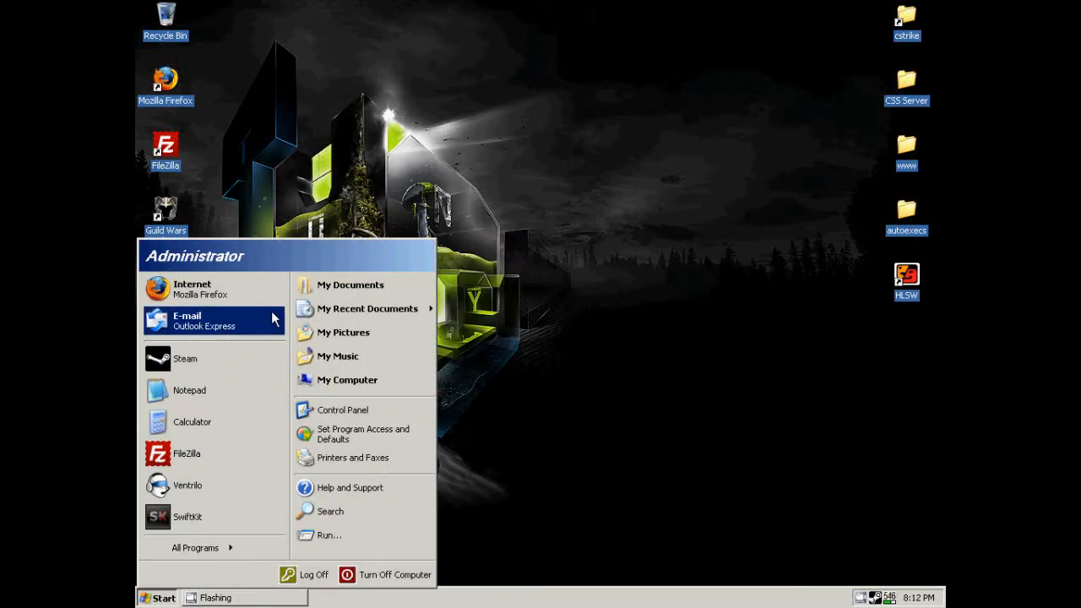
mouse_move(211, 289)
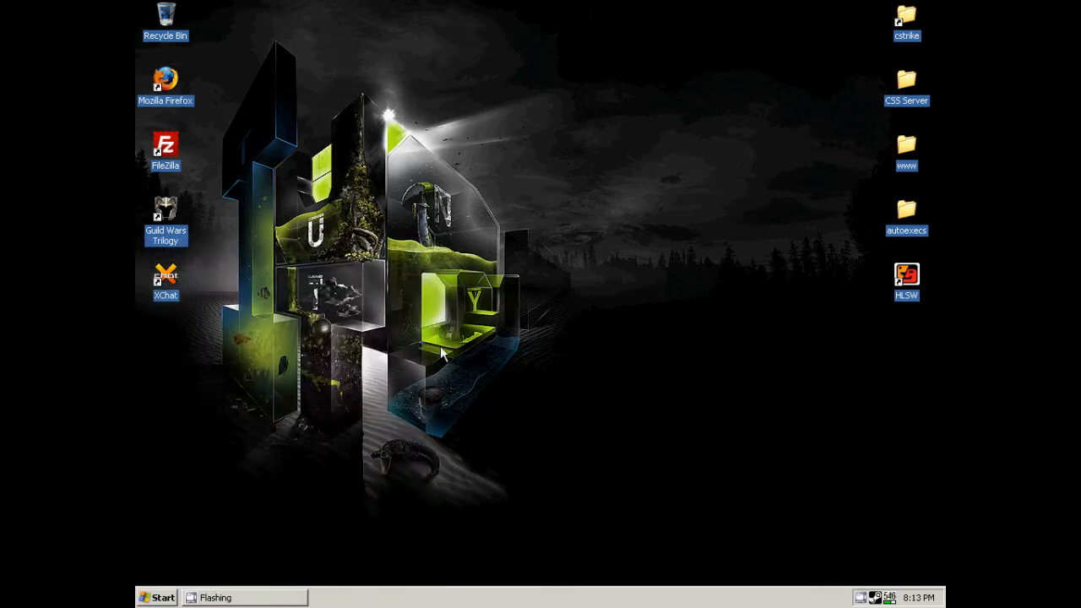
mouse_move(628, 321)
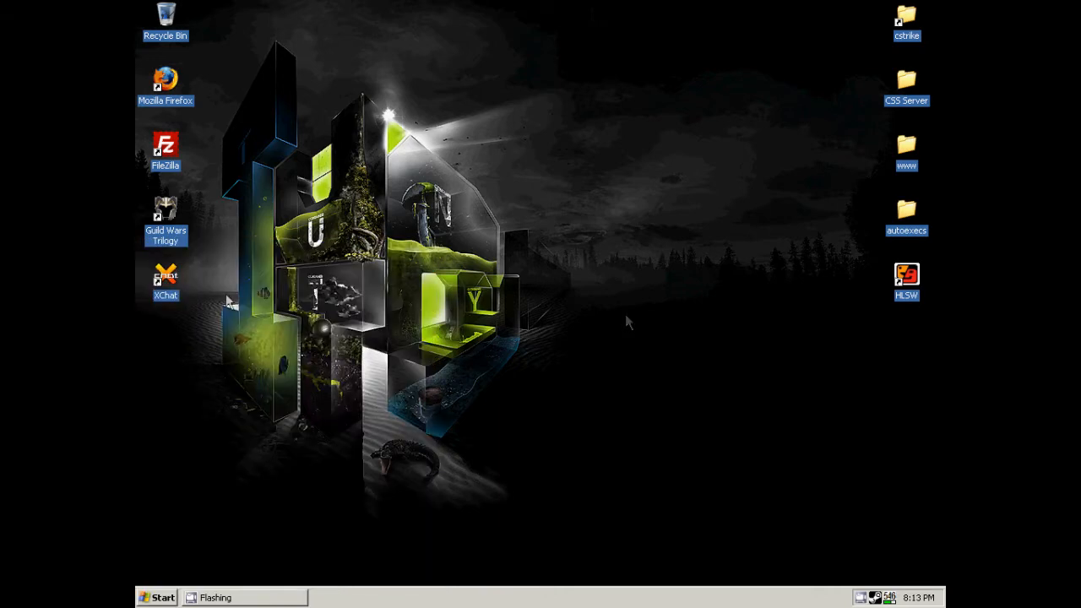
mouse_move(469, 66)
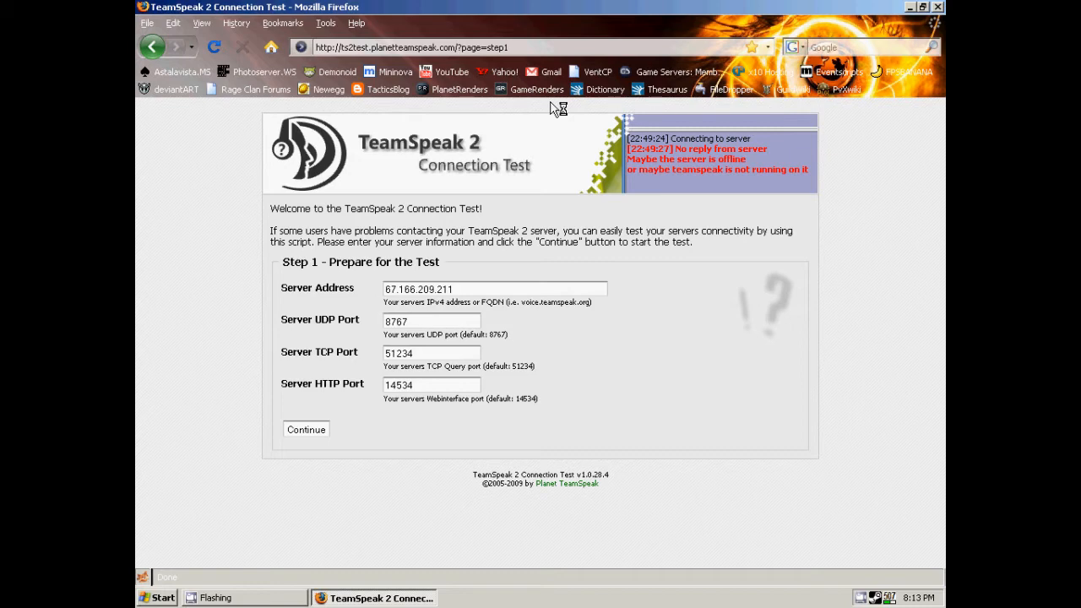
text(www.whatismyip.com/)
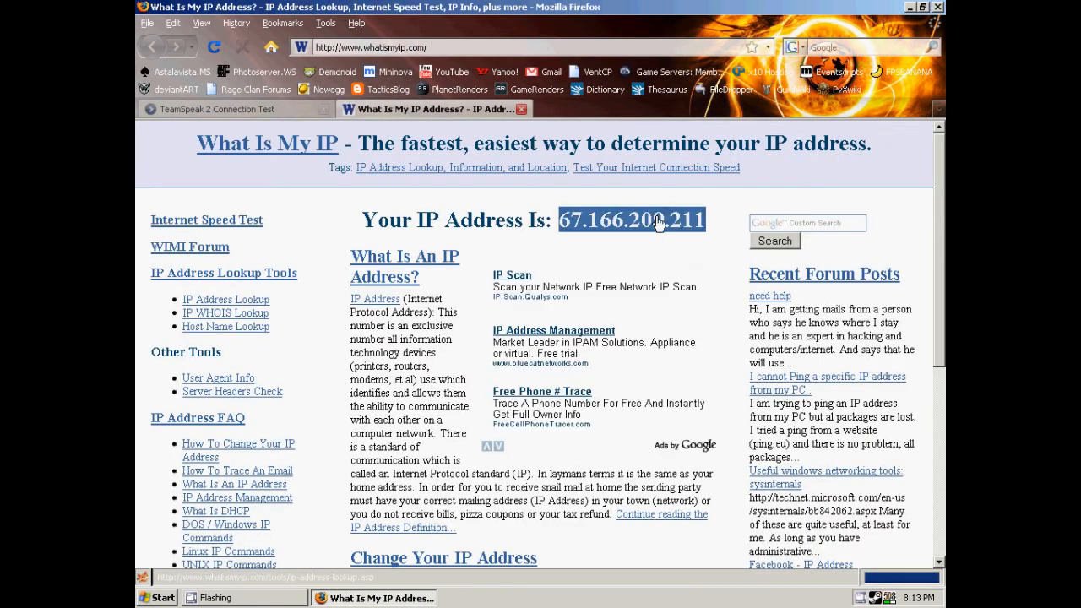
click(219, 108)
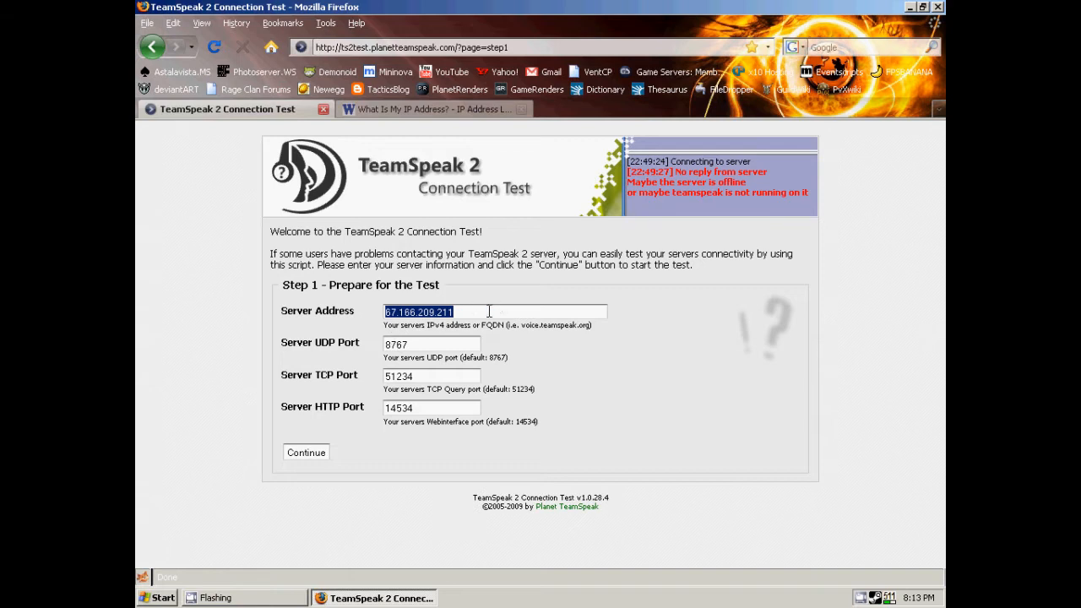
mouse_move(882, 564)
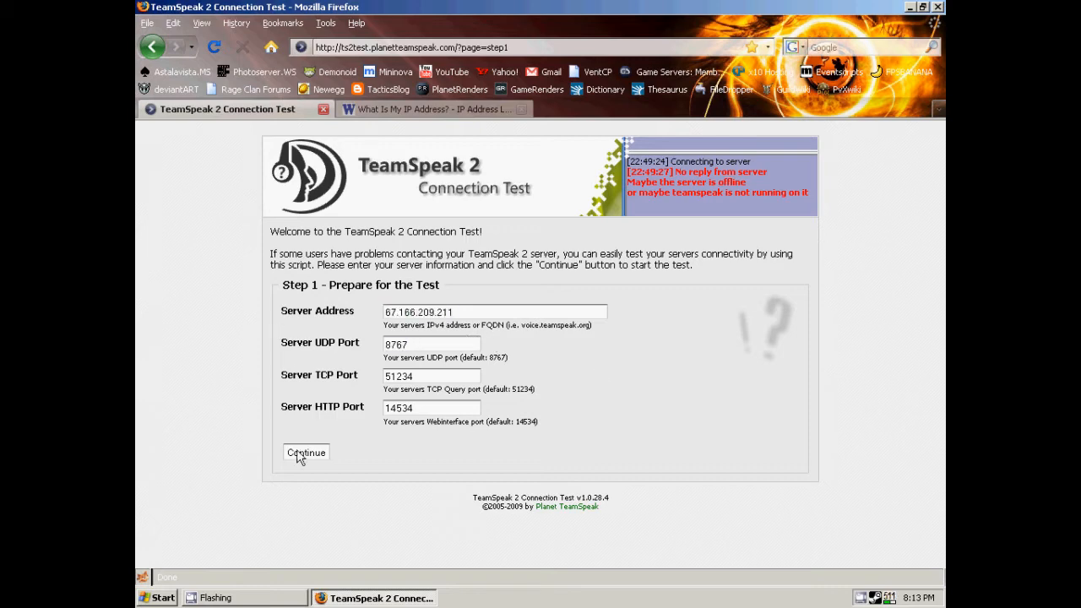
- Submit the server details and enter the security code 'tssr' on the confirmation page
click(306, 453)
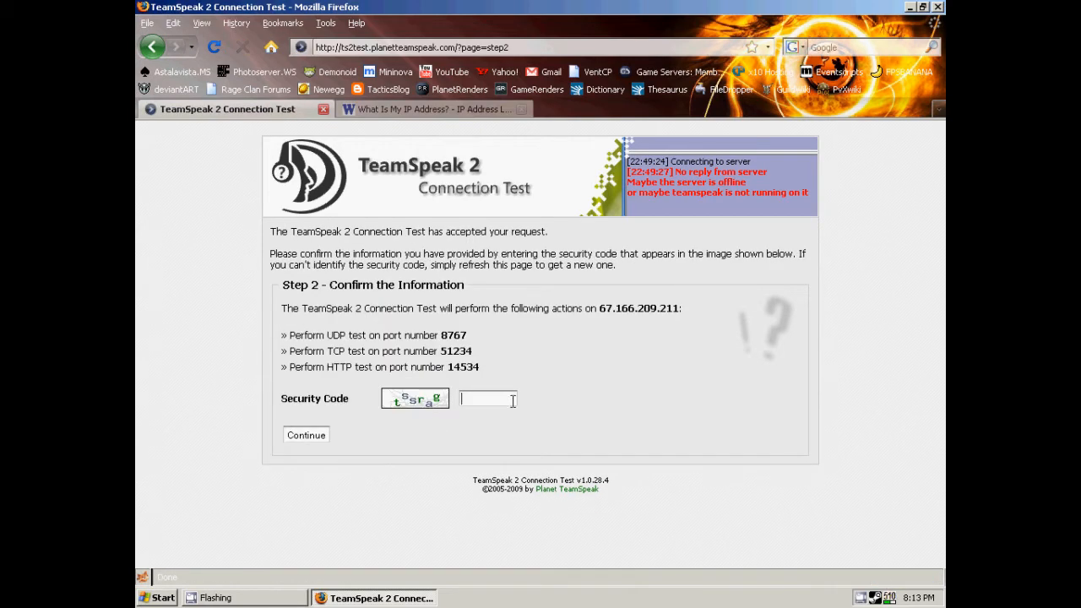
text(tssrag)
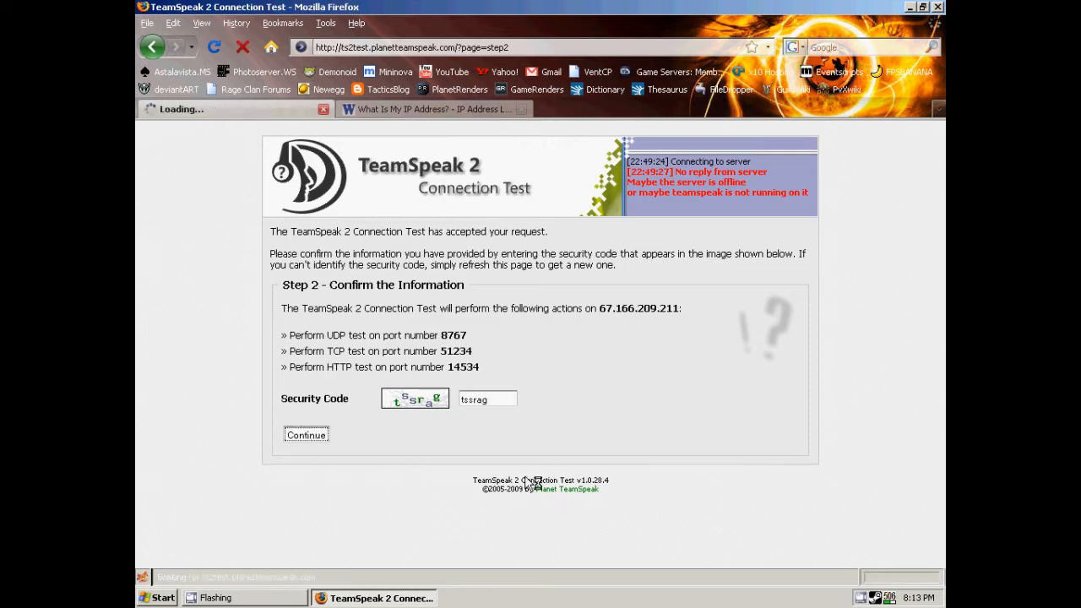
mouse_move(144, 531)
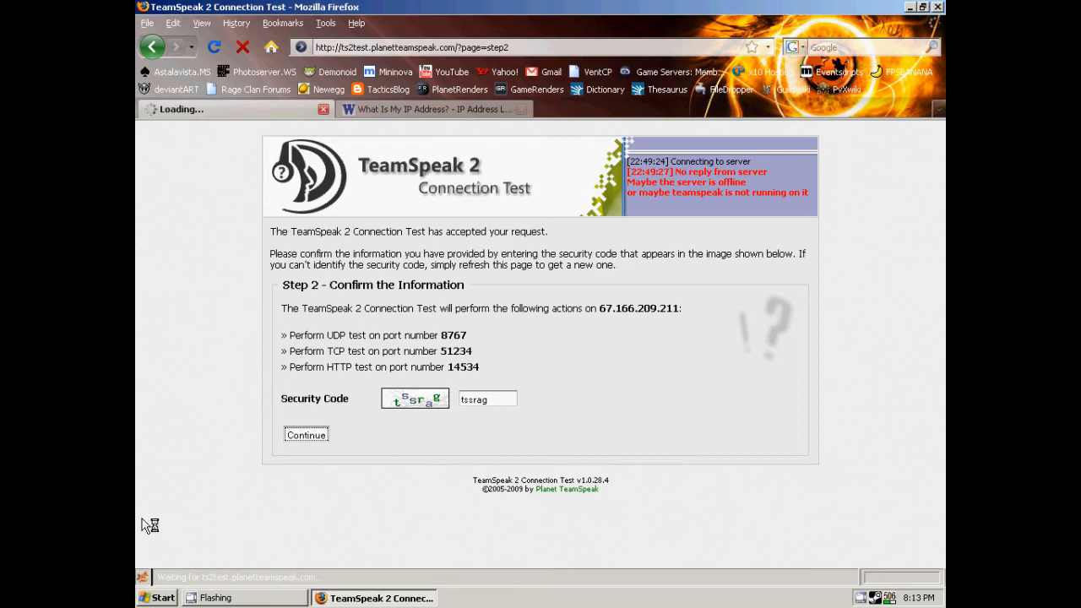
mouse_move(515, 559)
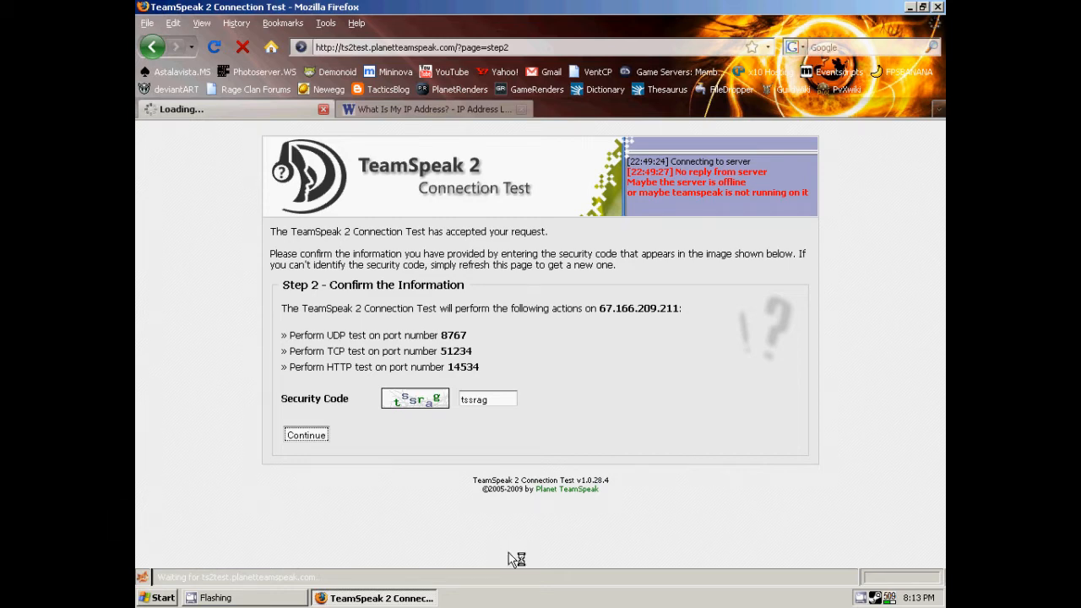
- Run the UDP, TCP and HTTP tests and review the step-three results, all marked failed
click(306, 434)
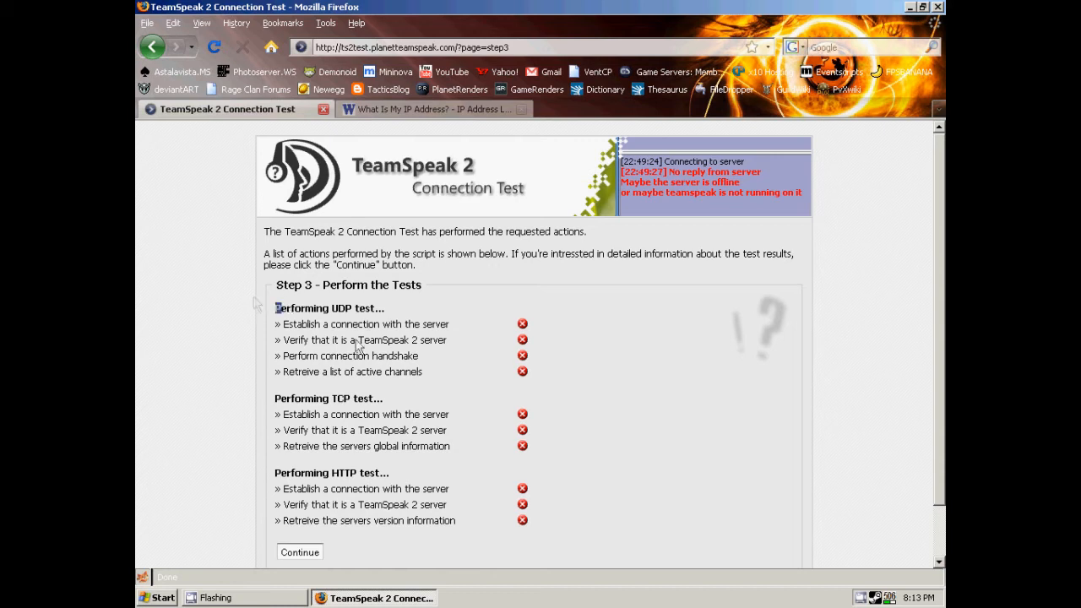
mouse_move(318, 419)
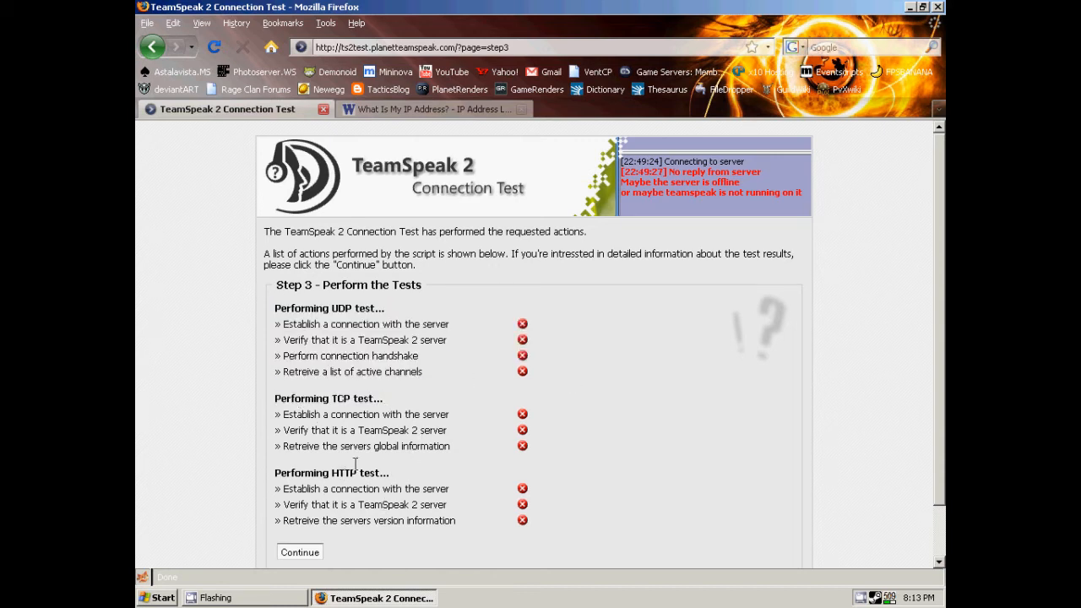
drag(270, 307, 422, 371)
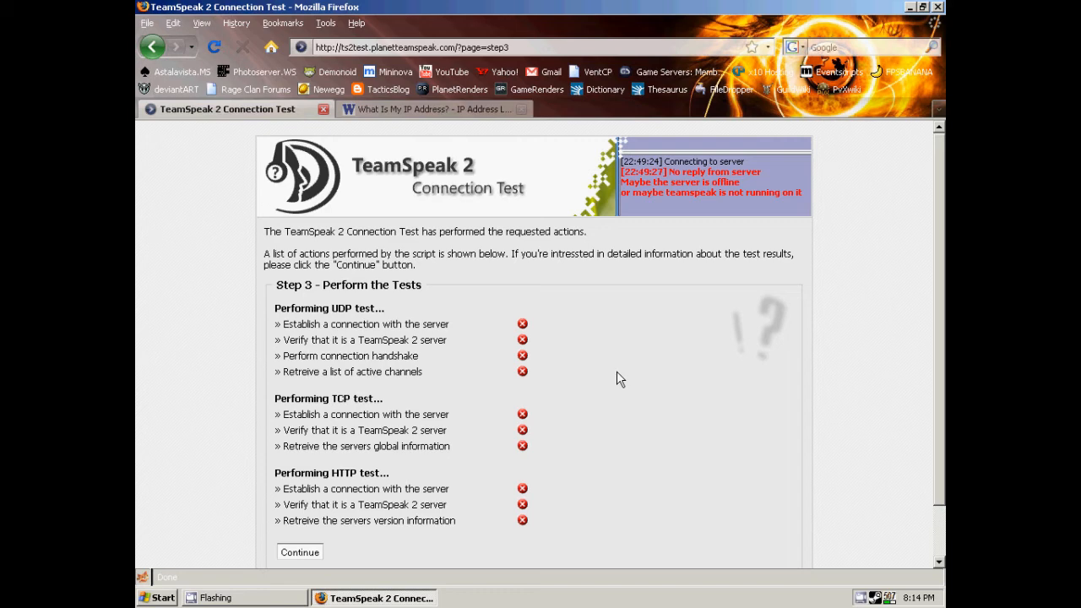
mouse_move(271, 566)
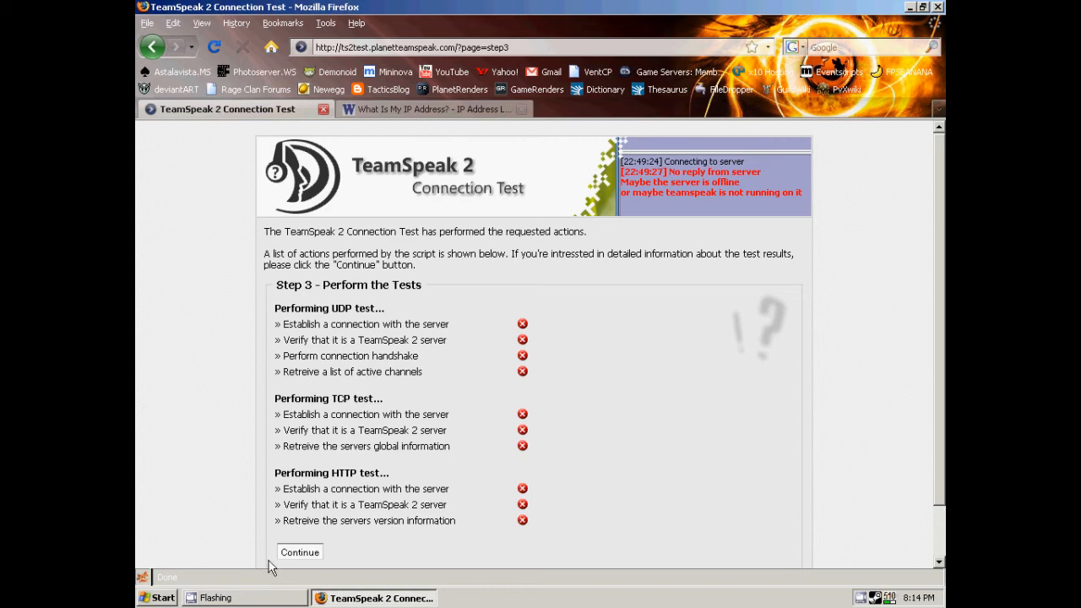
- Show the step-four error report with troubleshooting links, then minimise Firefox to the desktop
click(299, 551)
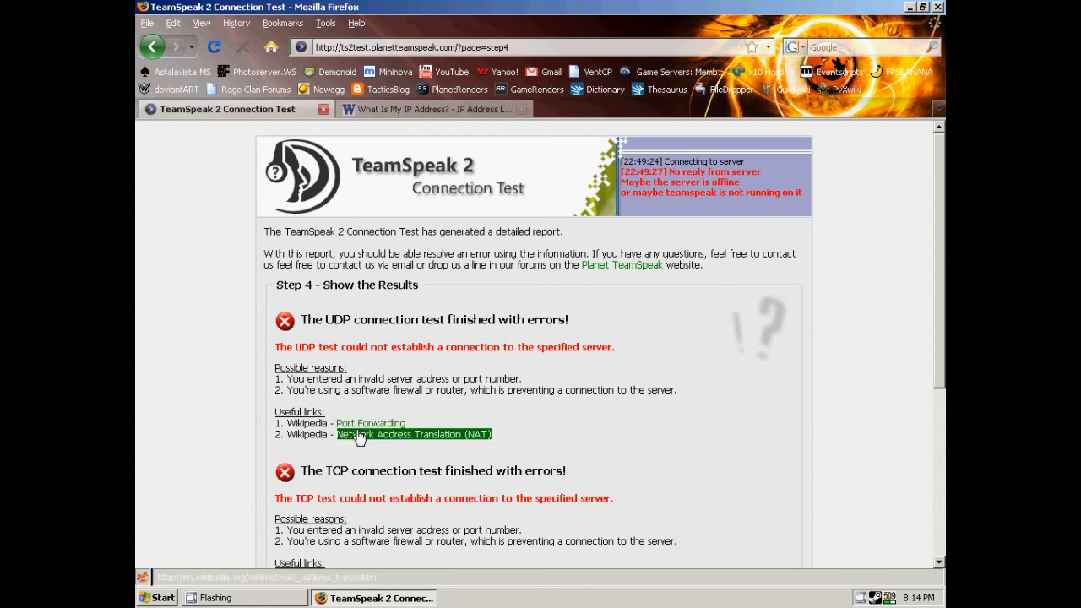
click(412, 435)
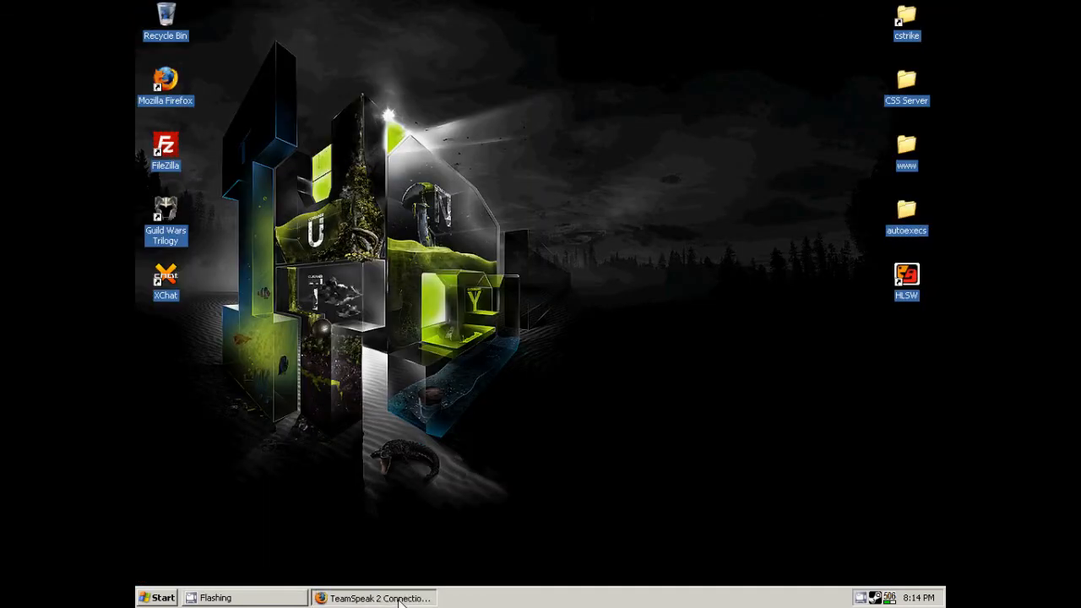
- Restore the Firefox TeamSpeak 2 Connection Test window from the taskbar
click(375, 598)
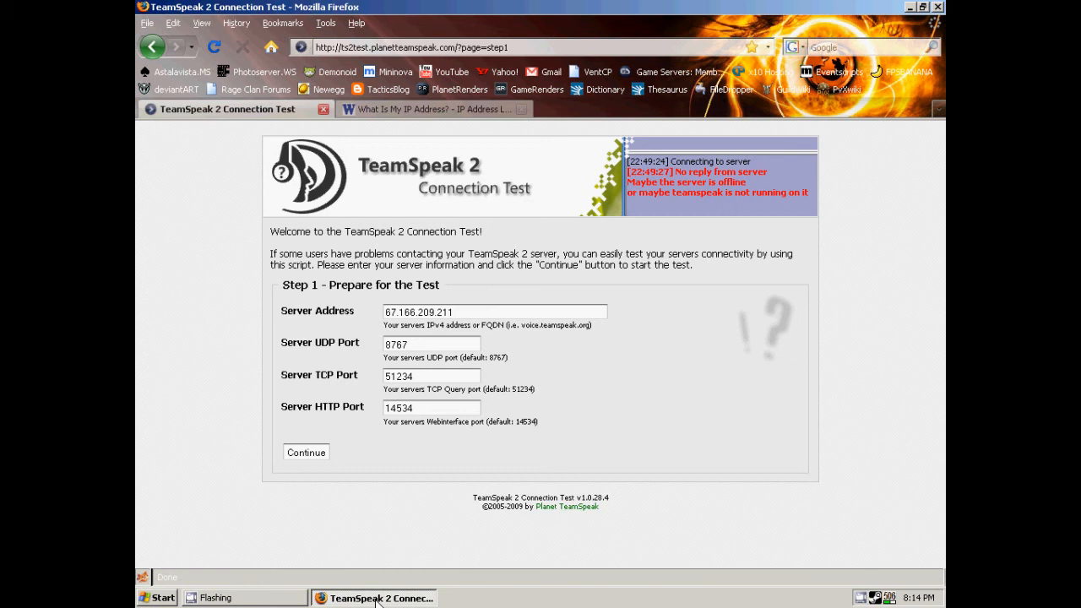
mouse_move(443, 585)
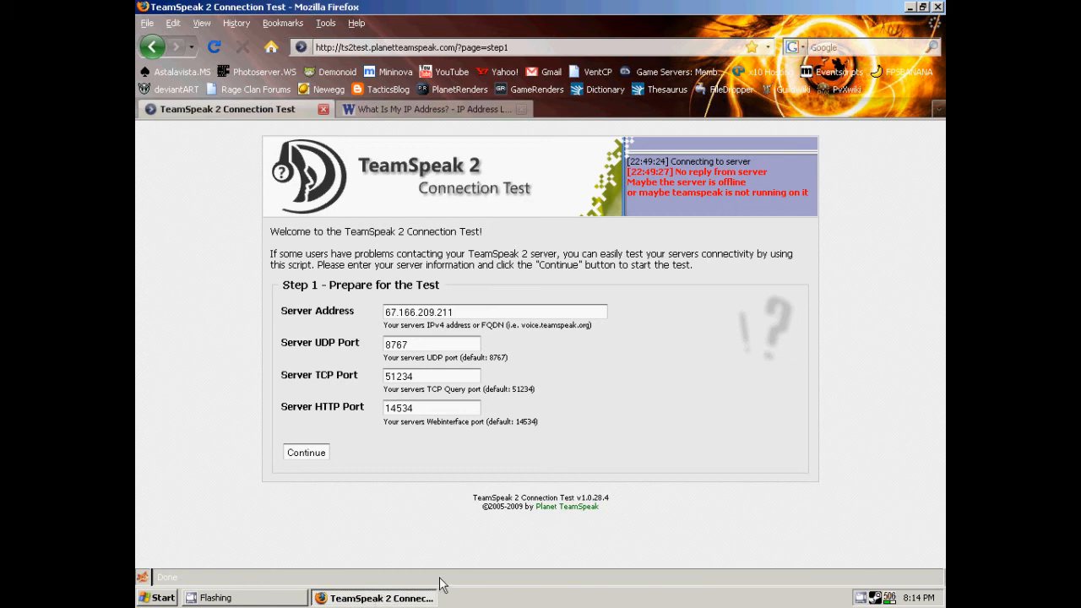
mouse_move(504, 544)
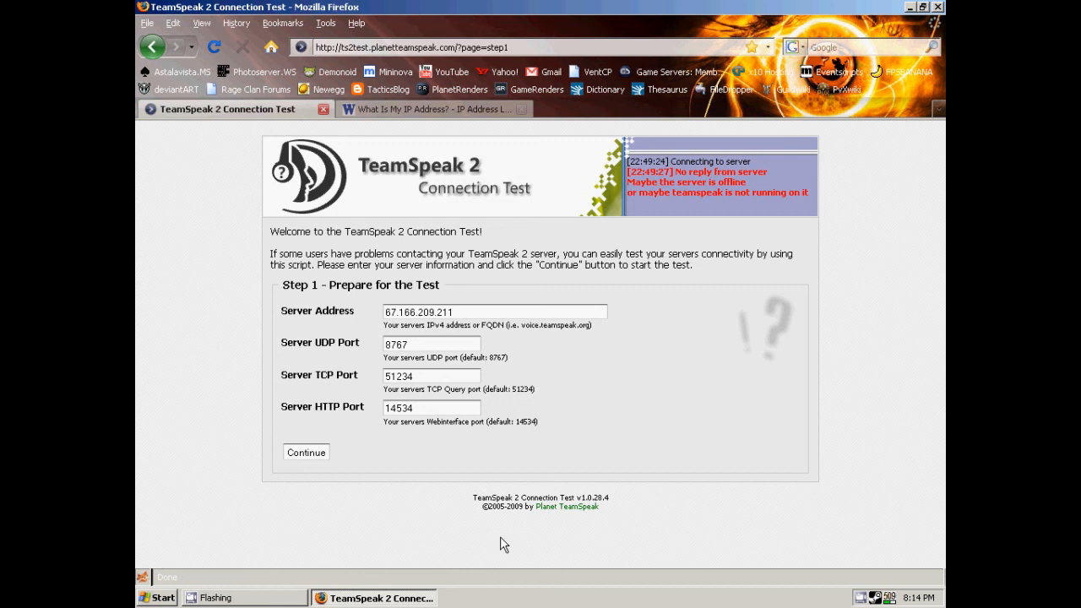